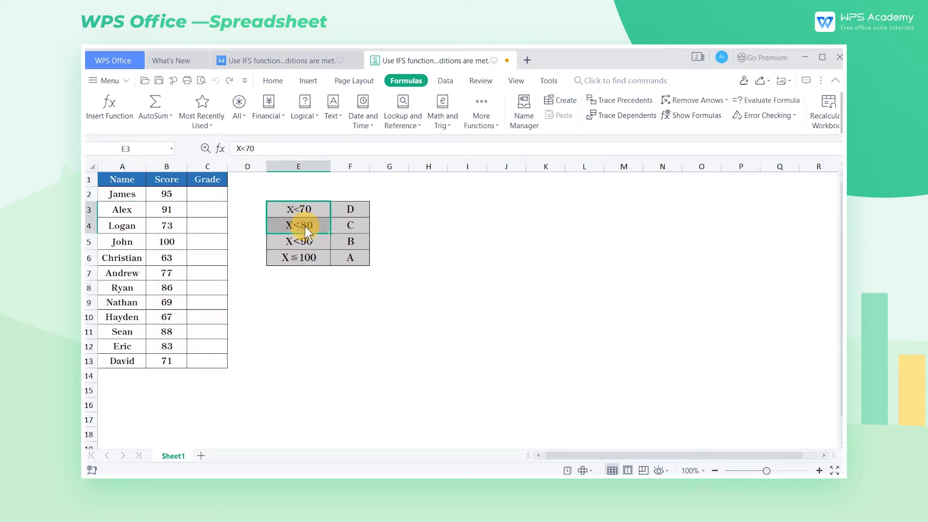
# Insert the IFS function into cell C2 via Insert Function
pyautogui.moveTo(298, 208); pyautogui.dragTo(350, 257)
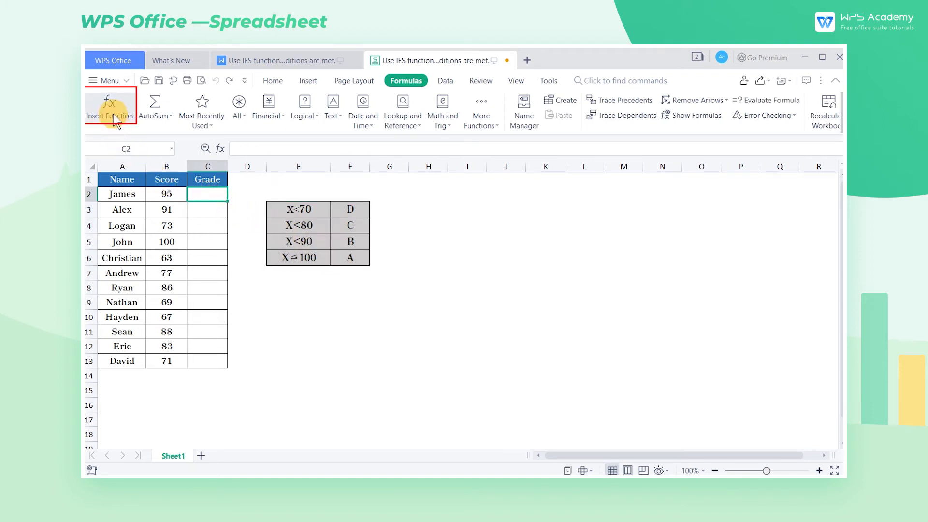
pyautogui.click(108, 108)
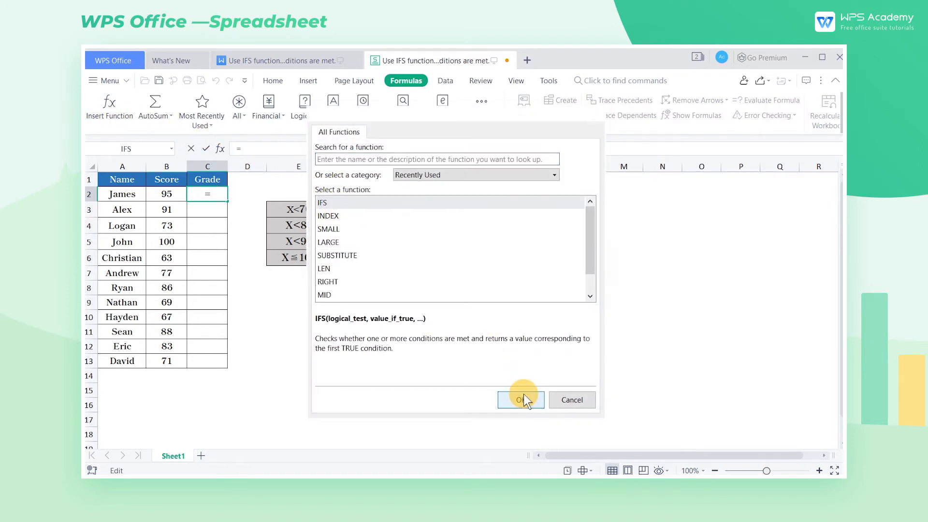
pyautogui.click(520, 400)
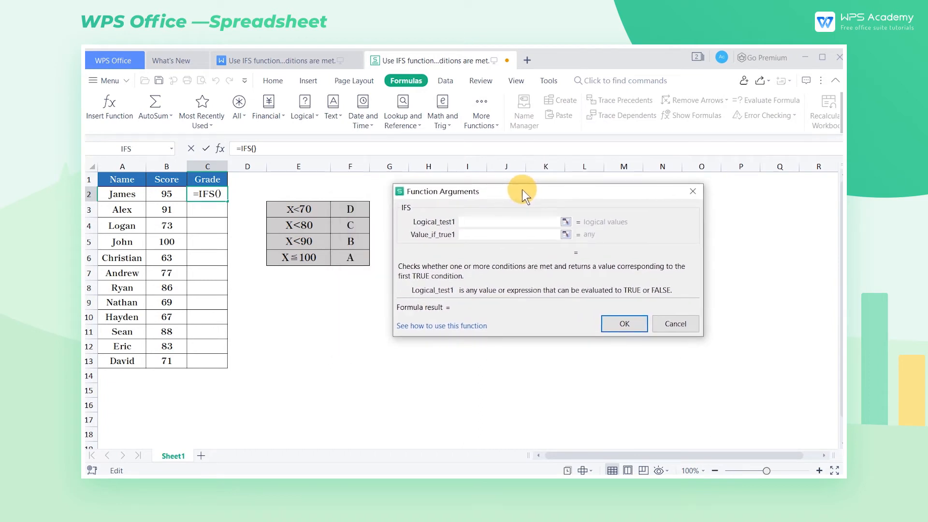
pyautogui.moveTo(506, 226)
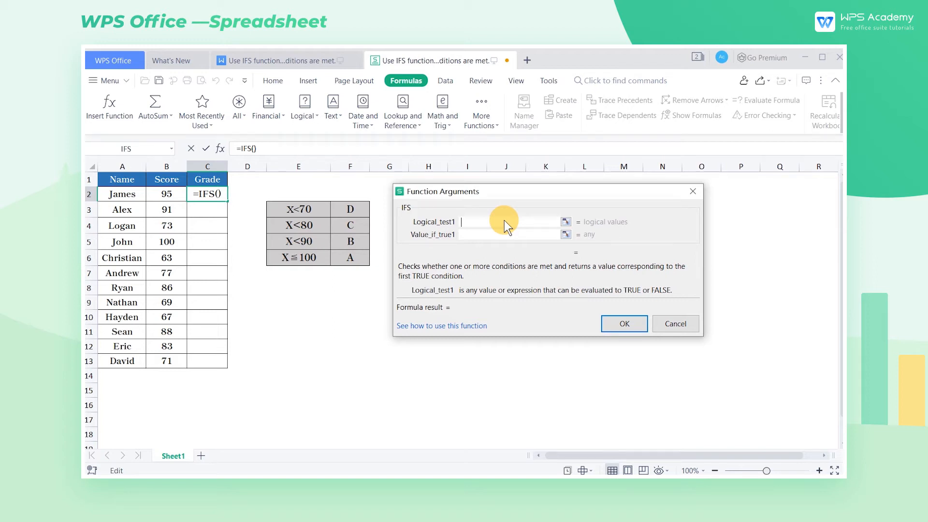
# Enter the first IFS condition B2<70 returning "D"
pyautogui.write('B')
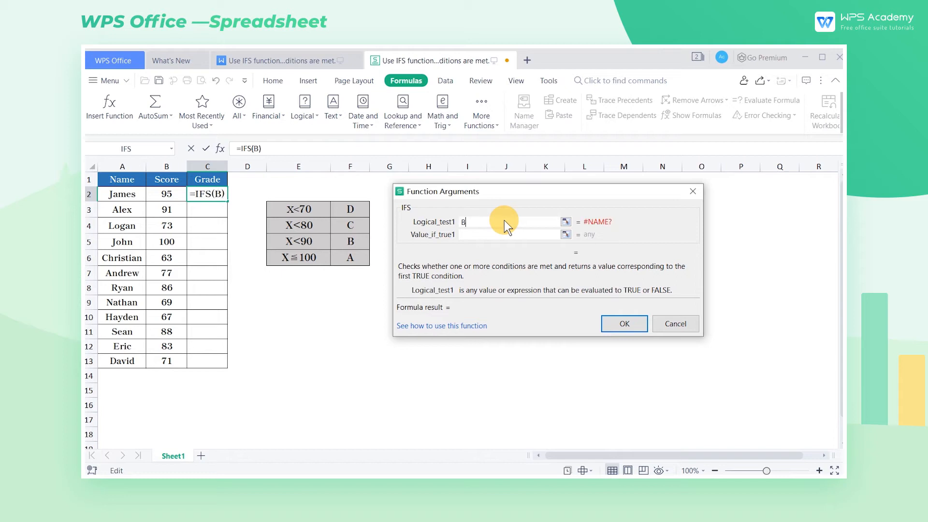
pyautogui.write('2<')
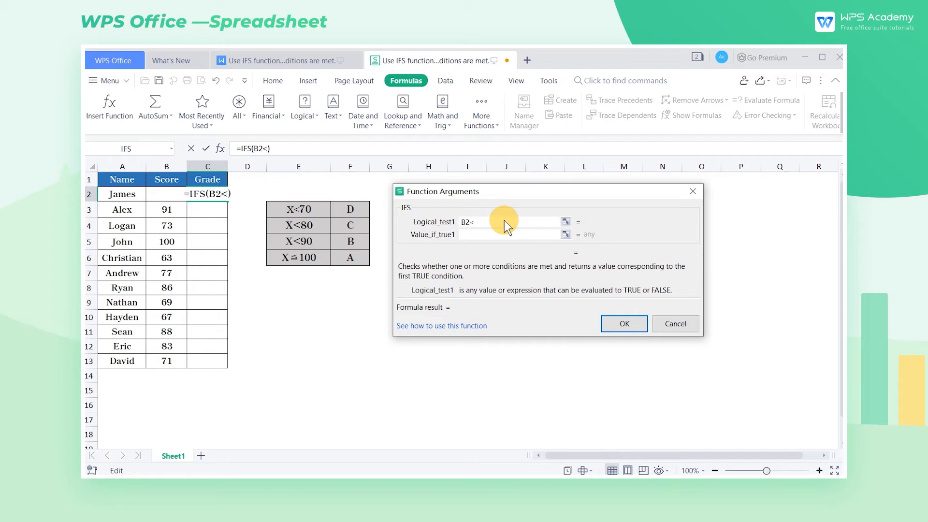
pyautogui.write('70')
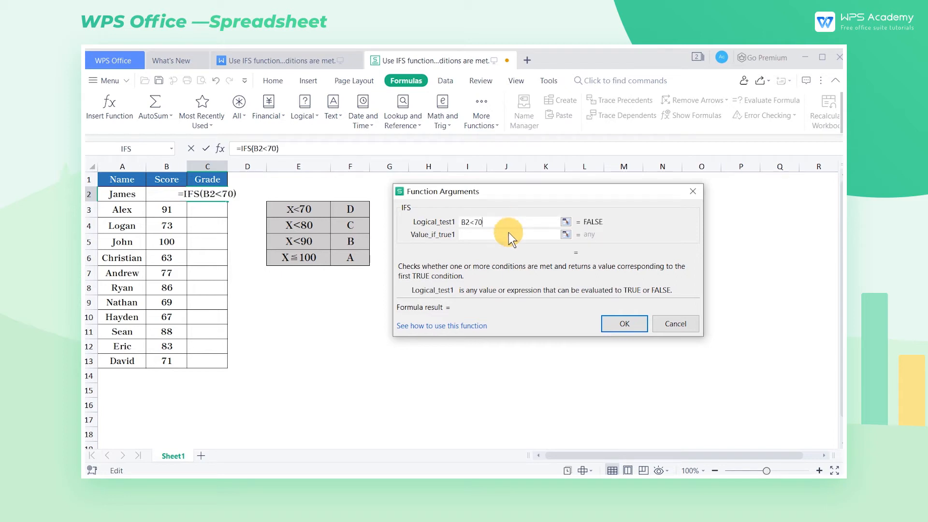
pyautogui.click(509, 235)
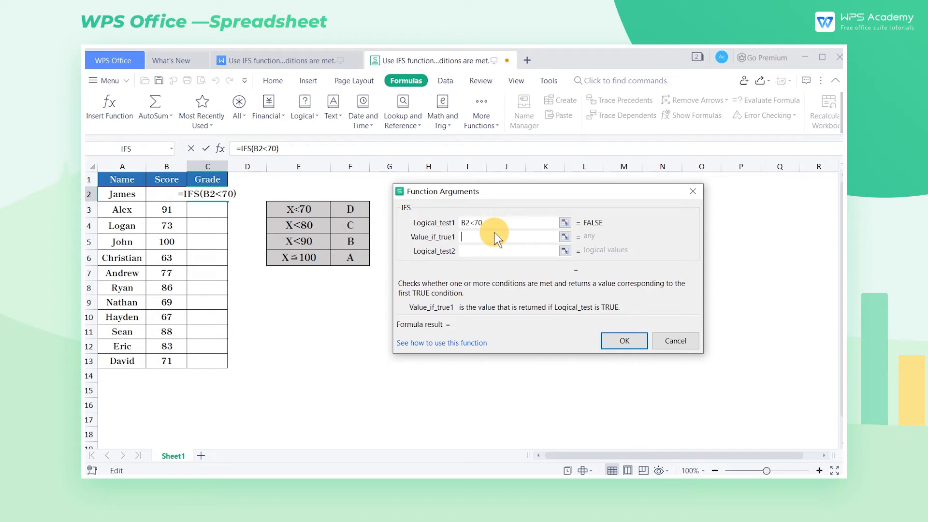
pyautogui.write('D')
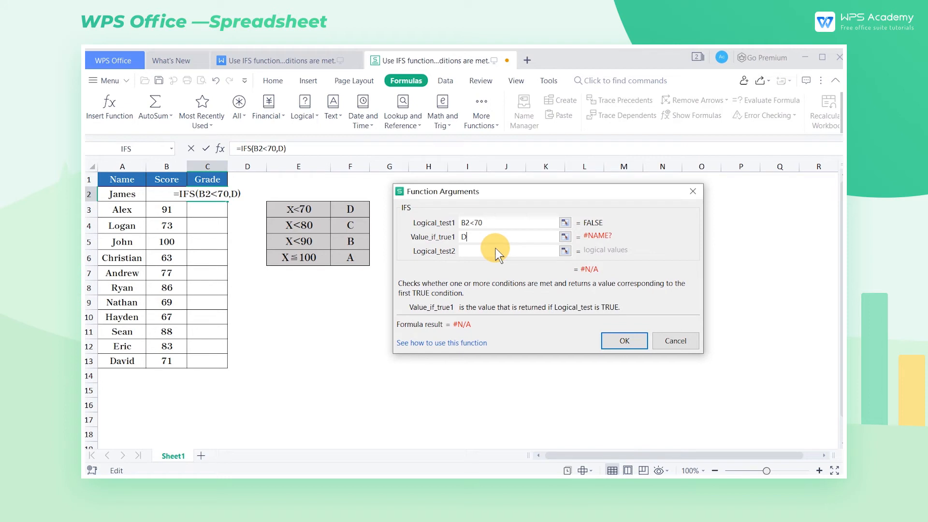
# Enter the second condition B2<80 in Logical_test2
pyautogui.click(506, 251)
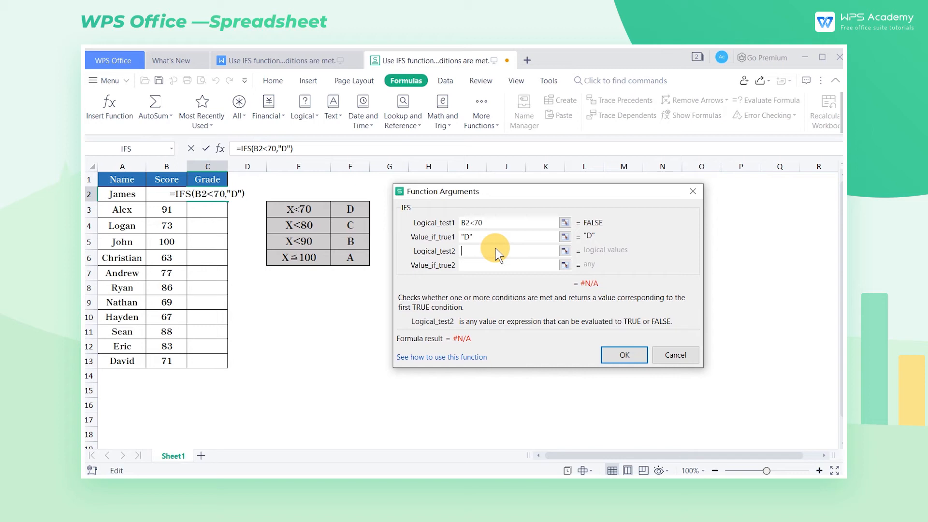
pyautogui.write('B')
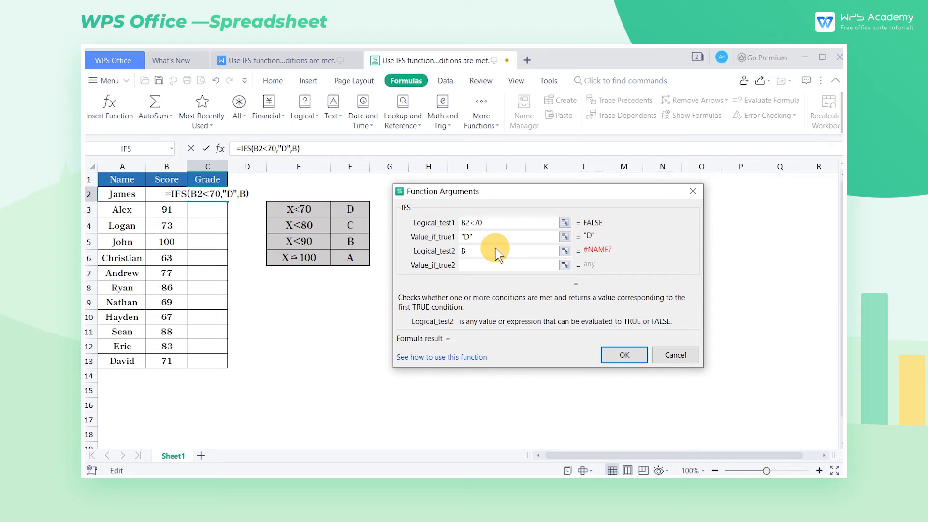
pyautogui.write('2<80')
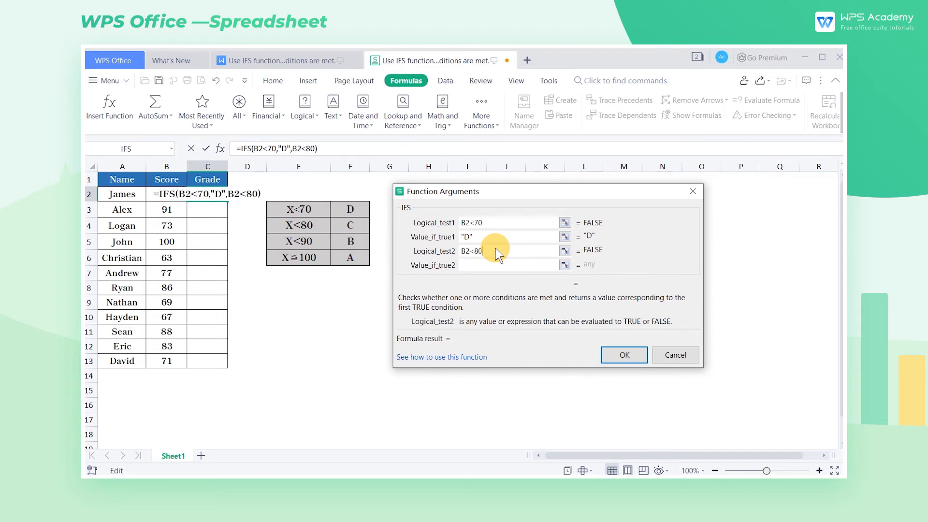
pyautogui.click(506, 265)
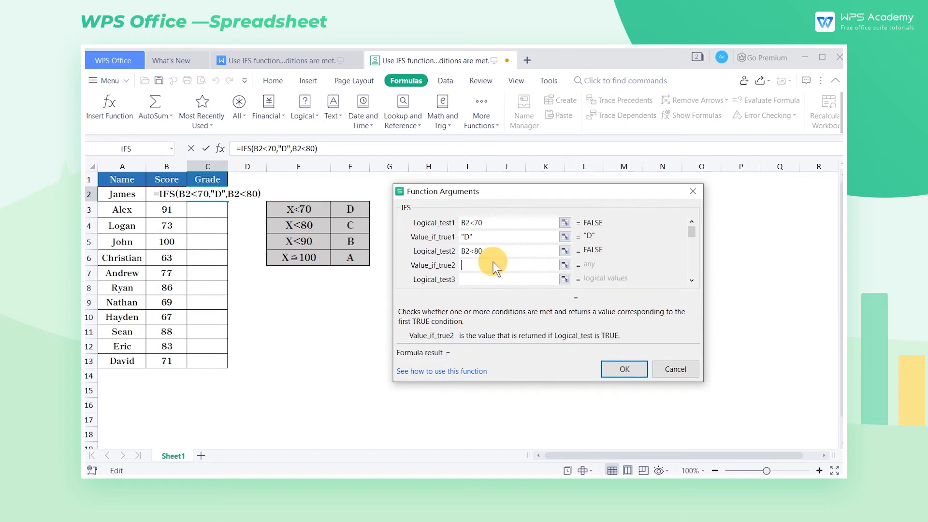
# Complete the IFS arguments: C, B2<90 returning B, B2<=100 returning A, and confirm
pyautogui.write('C"')
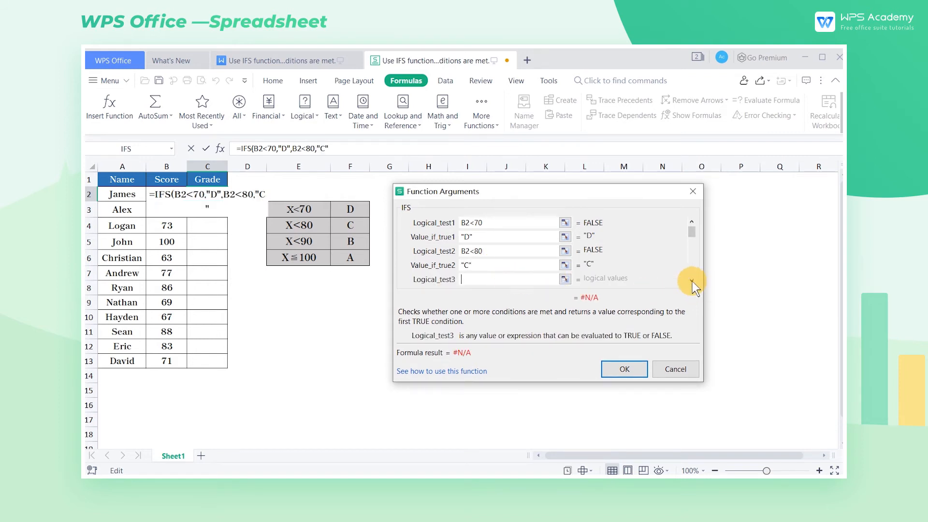
pyautogui.write('B2<9')
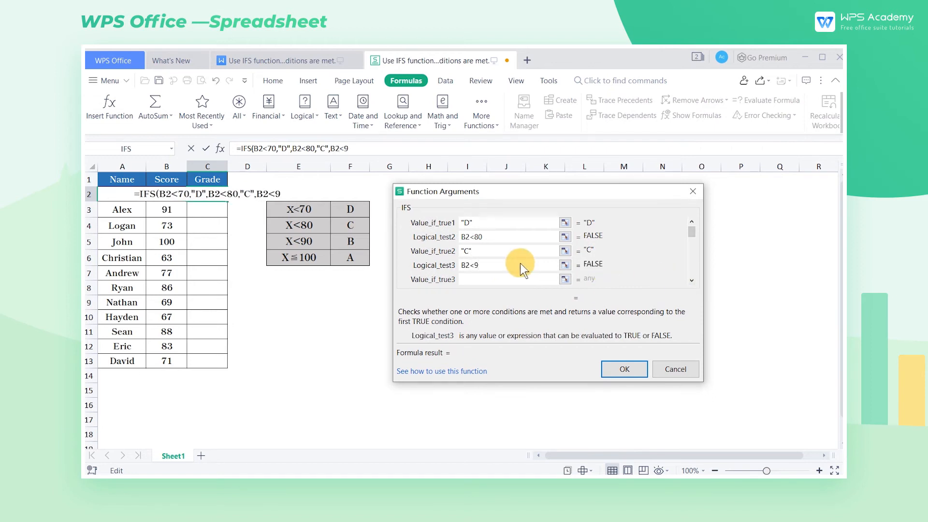
pyautogui.write('0')
pyautogui.click(508, 279)
pyautogui.write('"B')
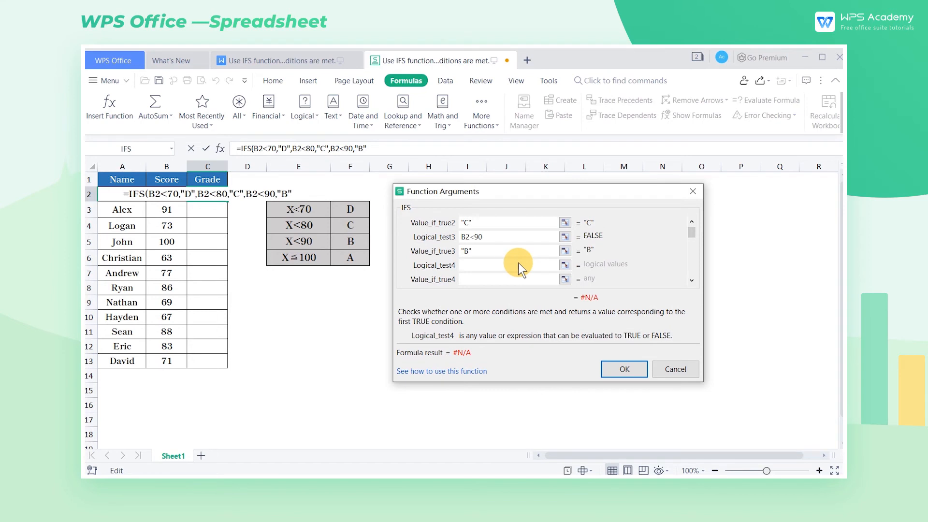
pyautogui.write('B2<=100')
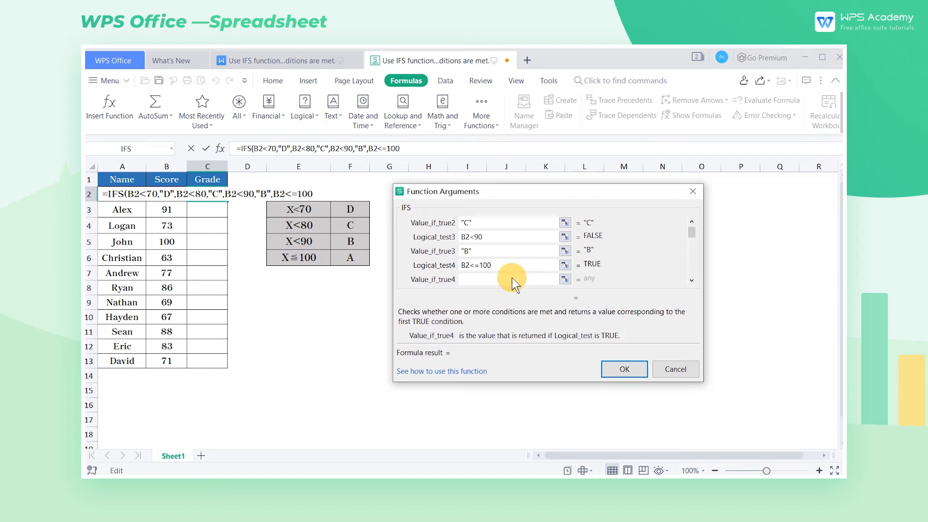
pyautogui.write('A')
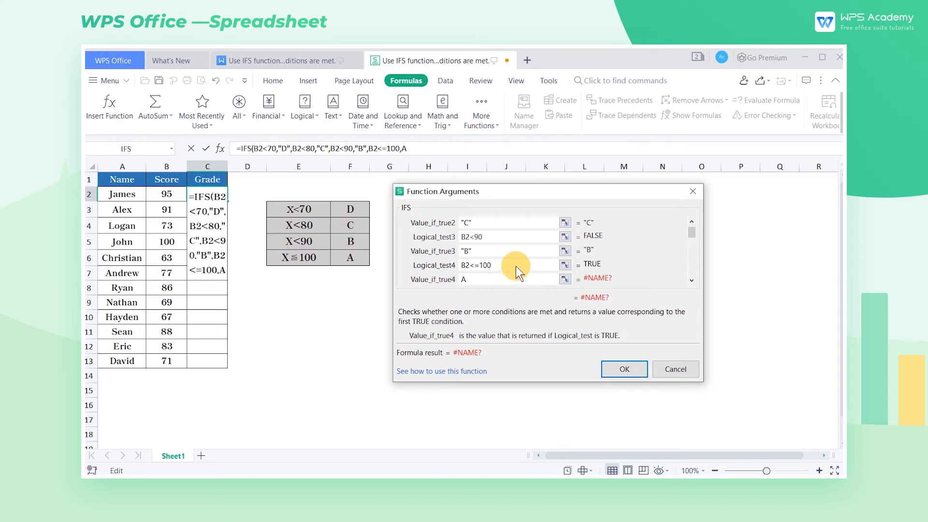
pyautogui.click(623, 369)
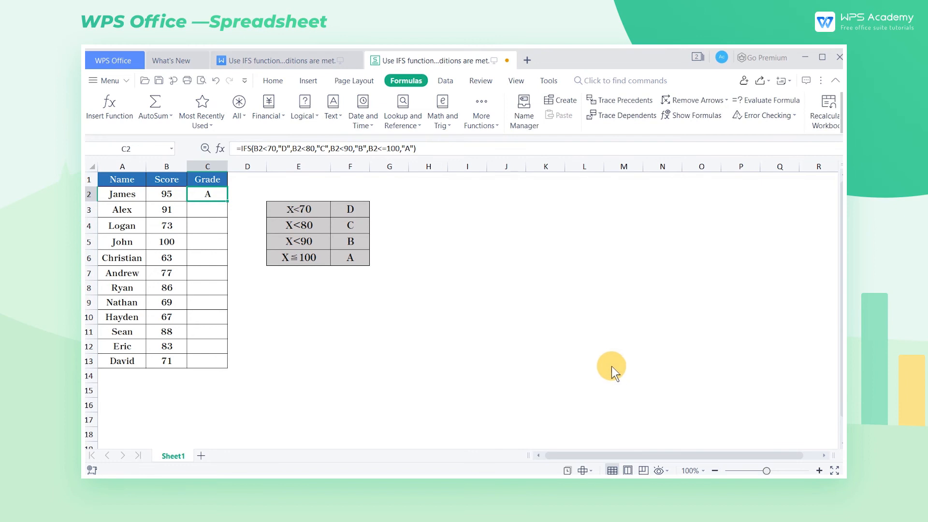
pyautogui.moveTo(222, 213)
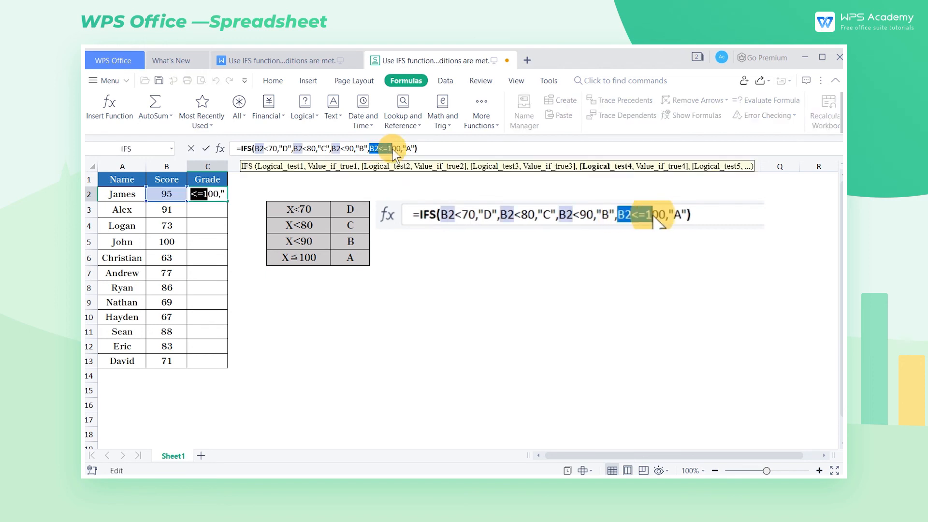
# Change the last IFS condition to TRUE and fill the formula from C2 to C13
pyautogui.write('TRUE')
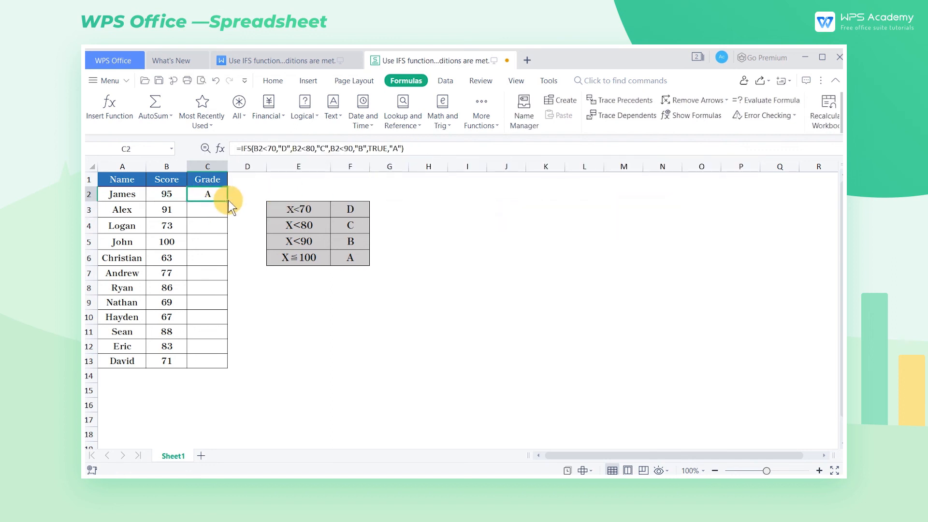
pyautogui.moveTo(208, 201); pyautogui.dragTo(208, 361)
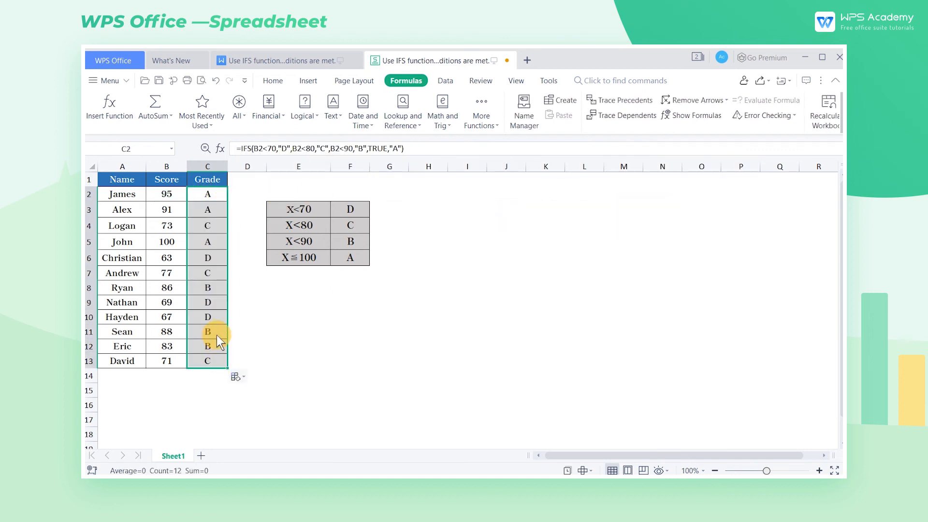